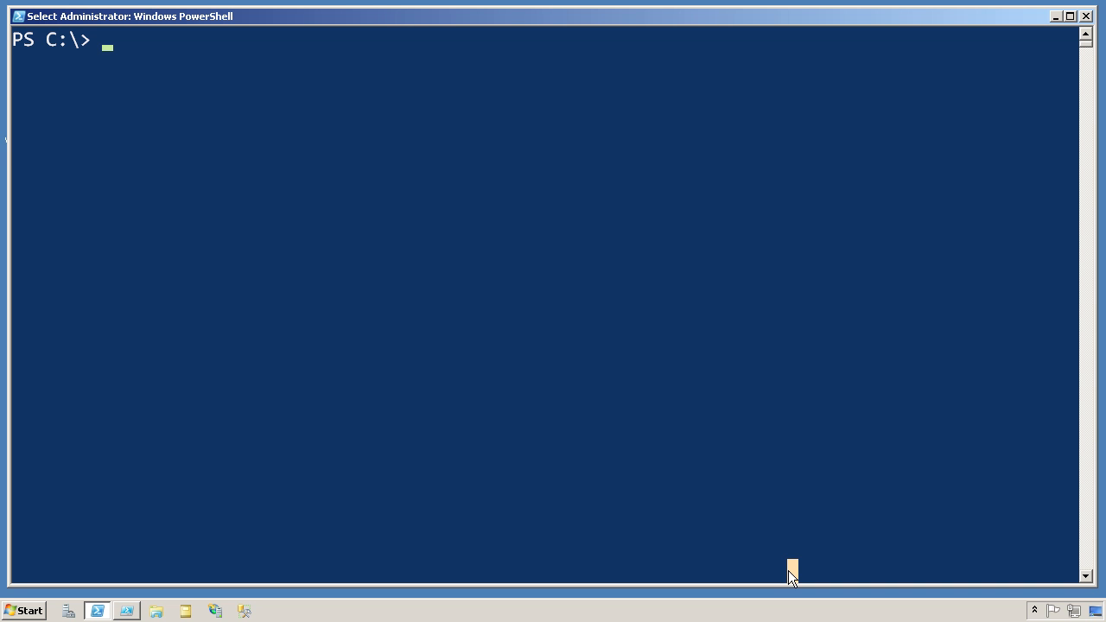
Query server-r2's operating system with get-wmiobject -class win32_operatingsystem -computer server-r2
text(get-wmiobjec)
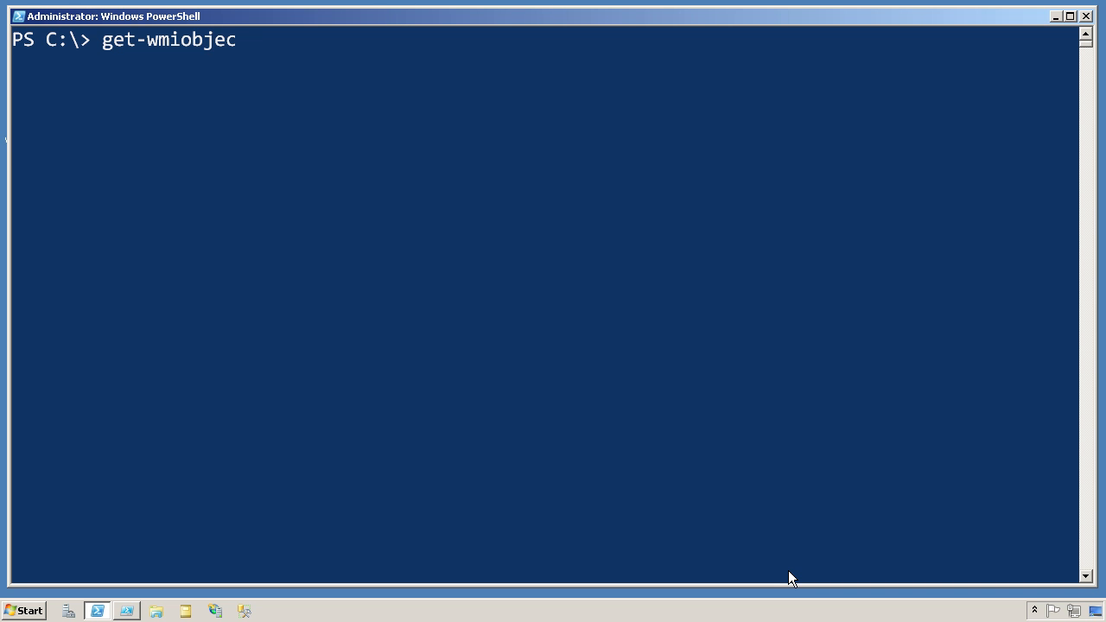
text(t -class win32)
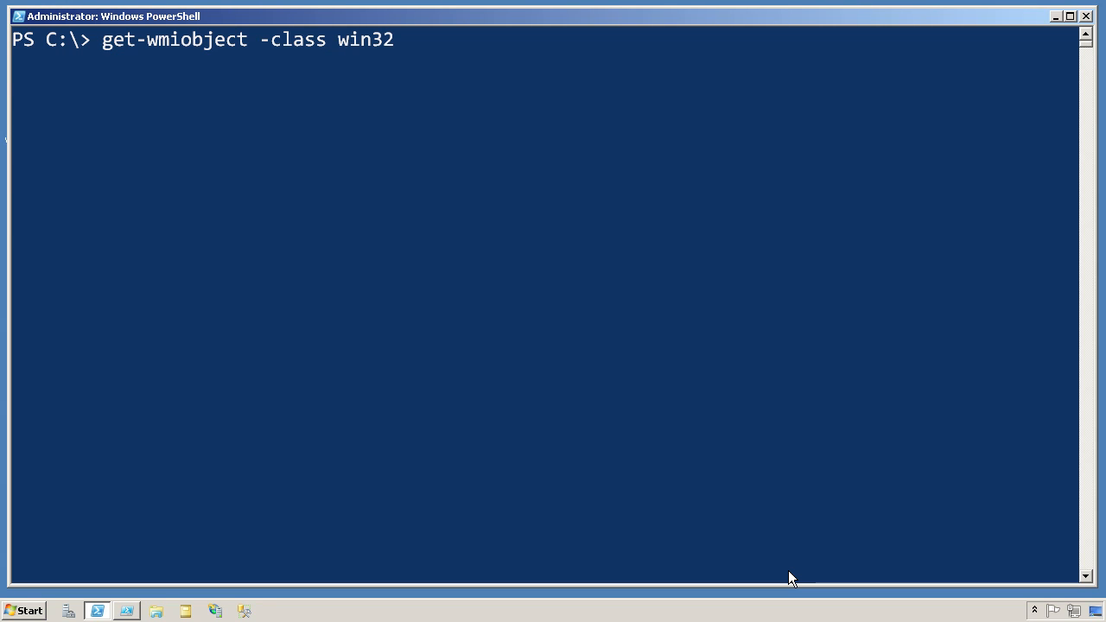
text(_operatingsystem)
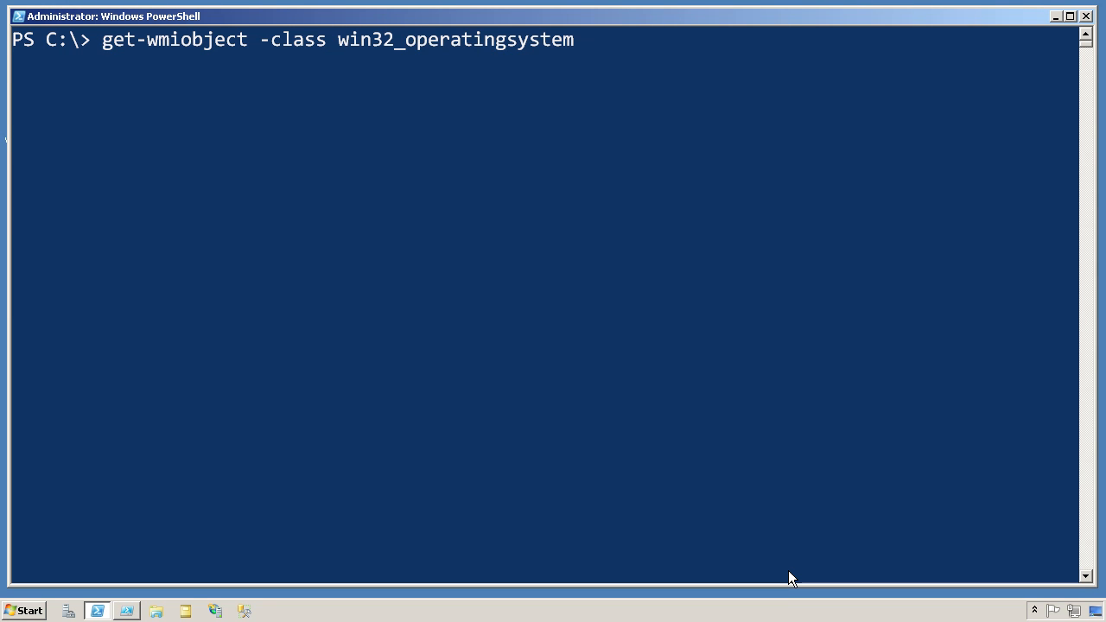
text(-computer)
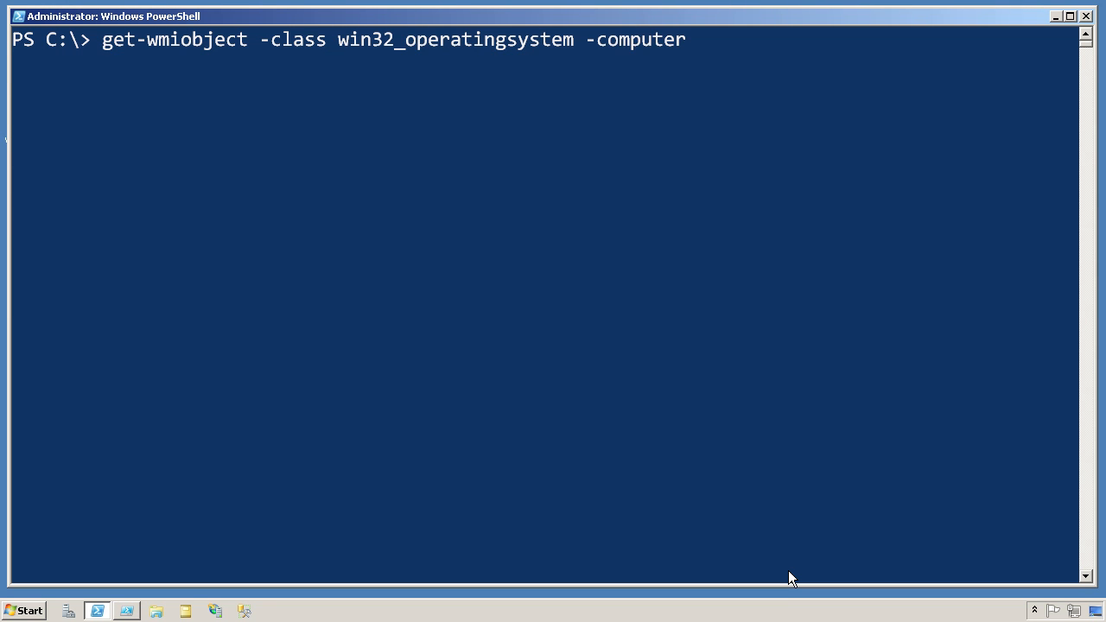
text(server-r2)
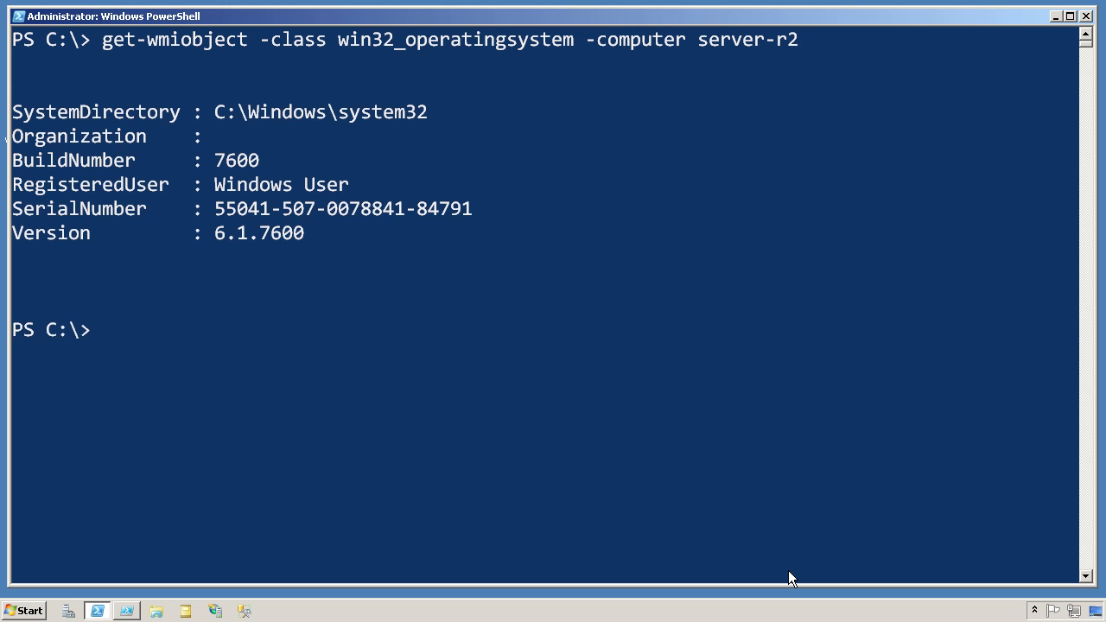
text(get-wmiobject -class win32_operatingsystem -computer server-r2 | select-object)
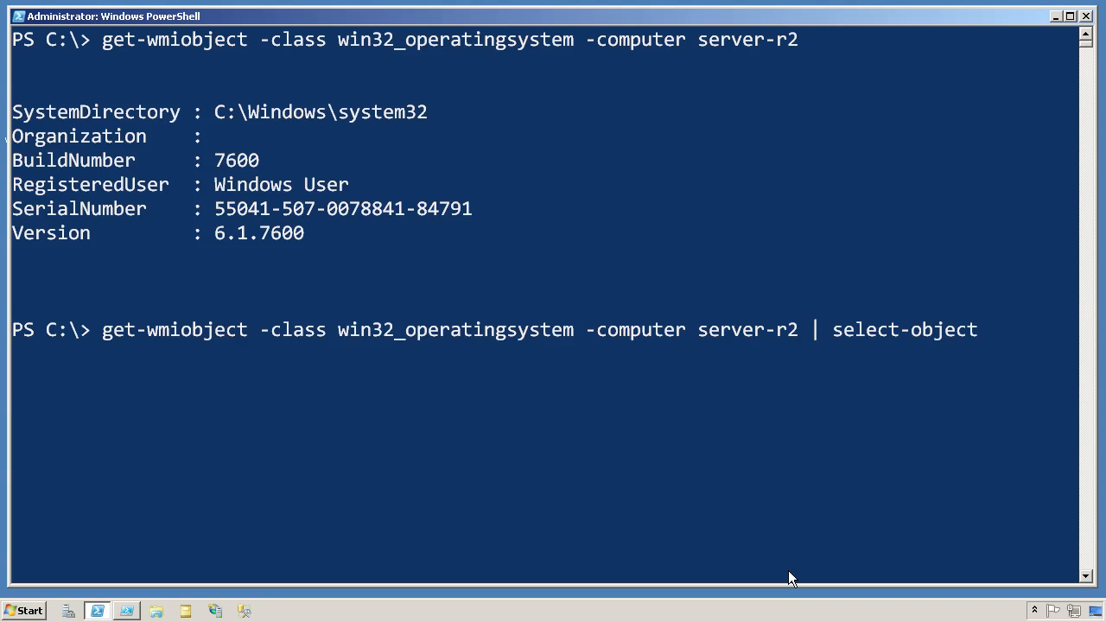
Pipe the query to select-object BuildNumber,Caption,ServicePackMajorVersion, run it, and select the command
text(B)
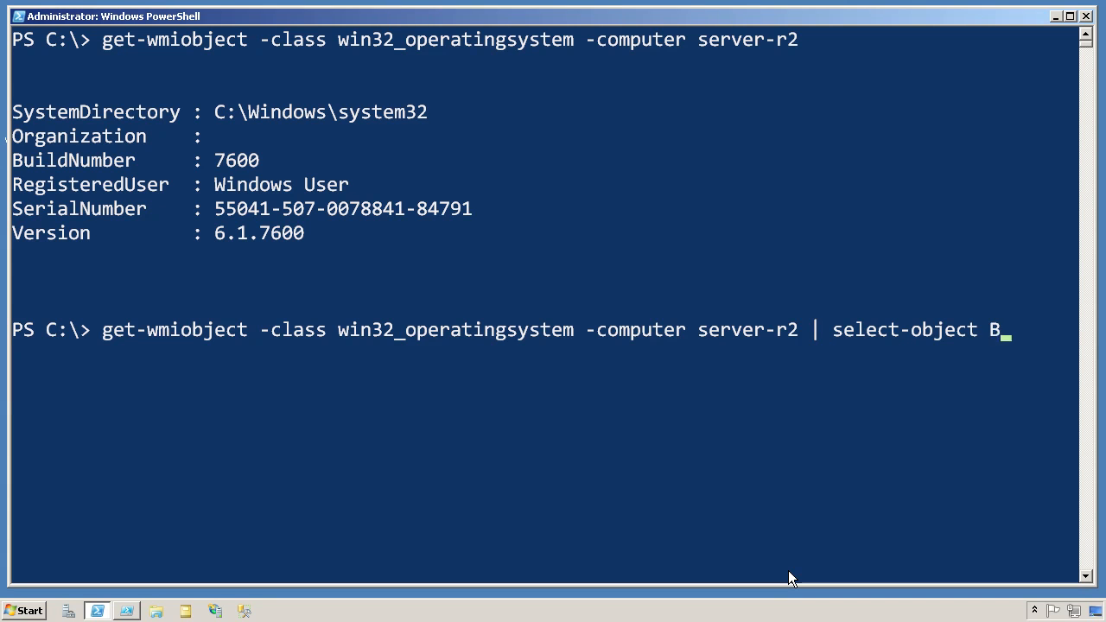
text(uildNumber,)
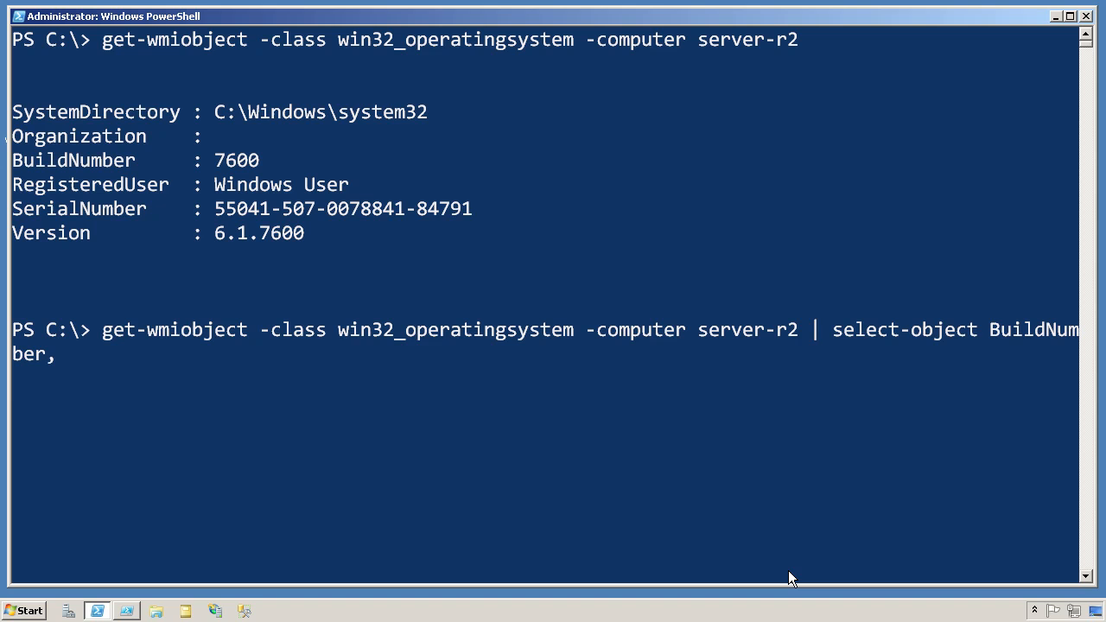
text(Caption)
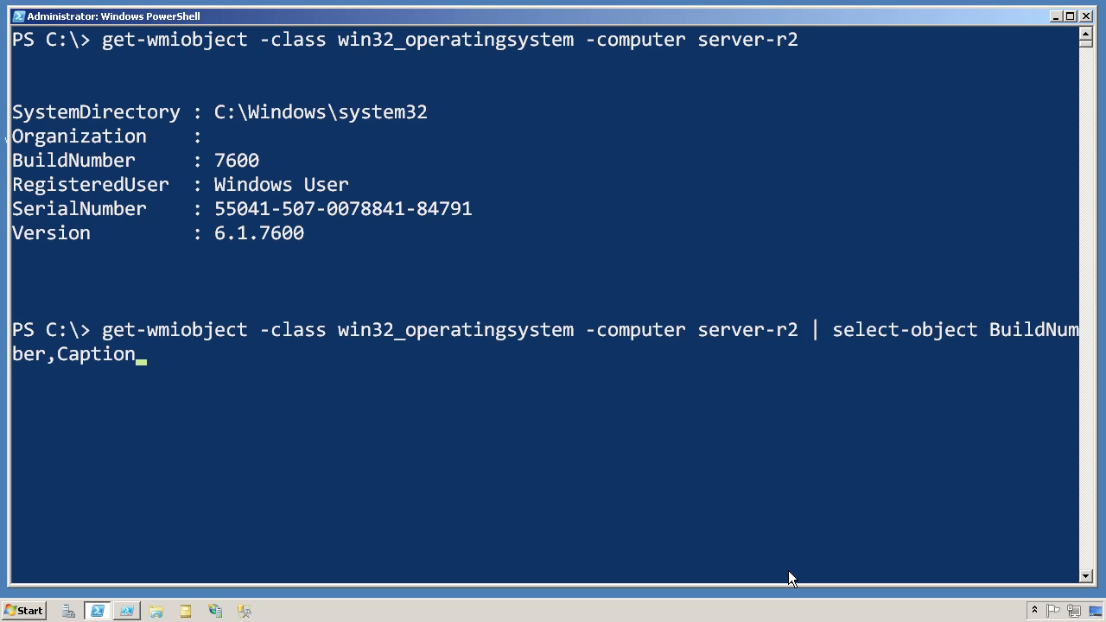
text(S)
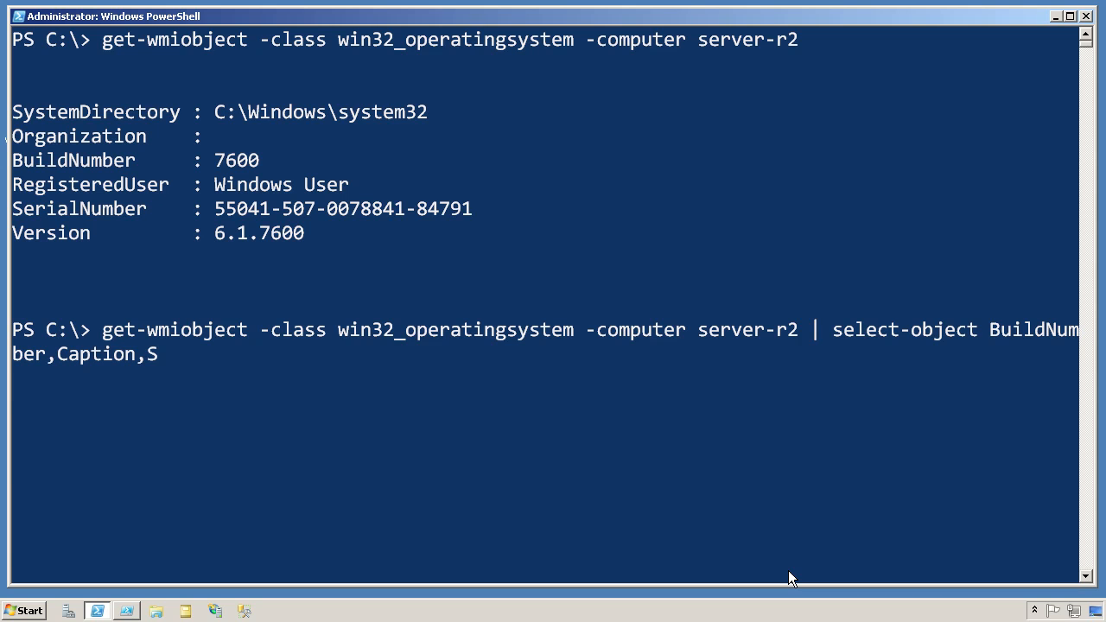
text(ervicePac)
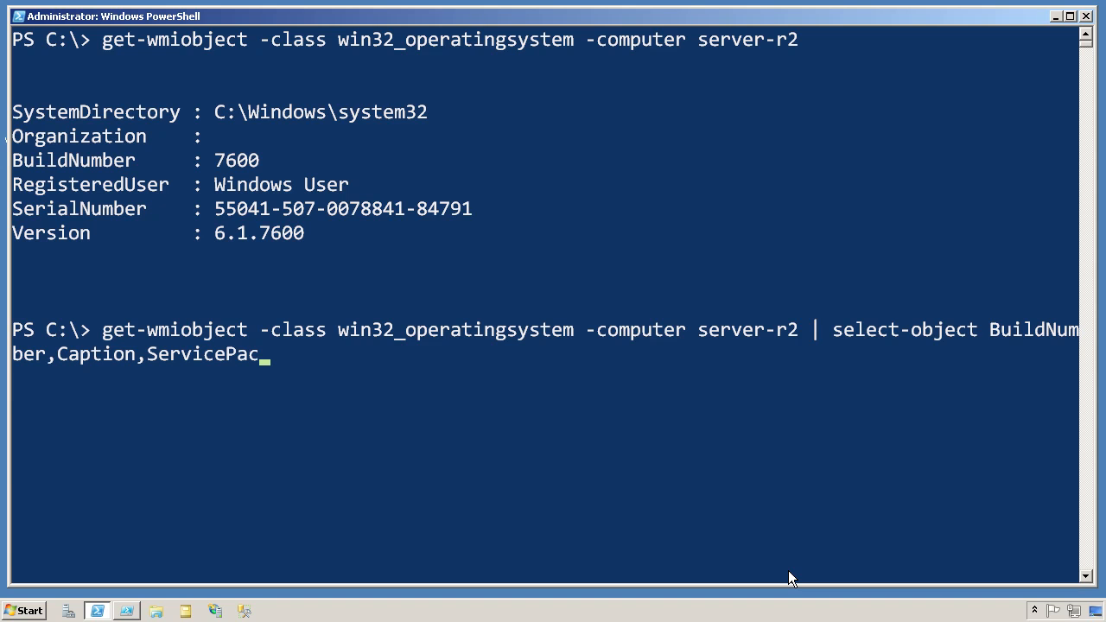
text(kMajorV)
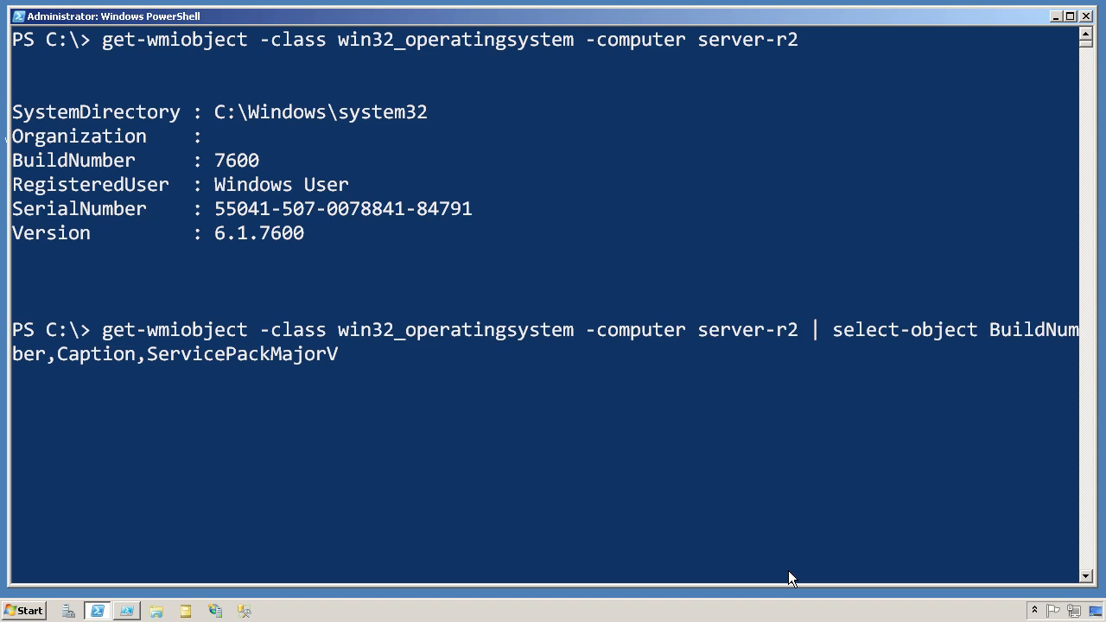
key(Enter)
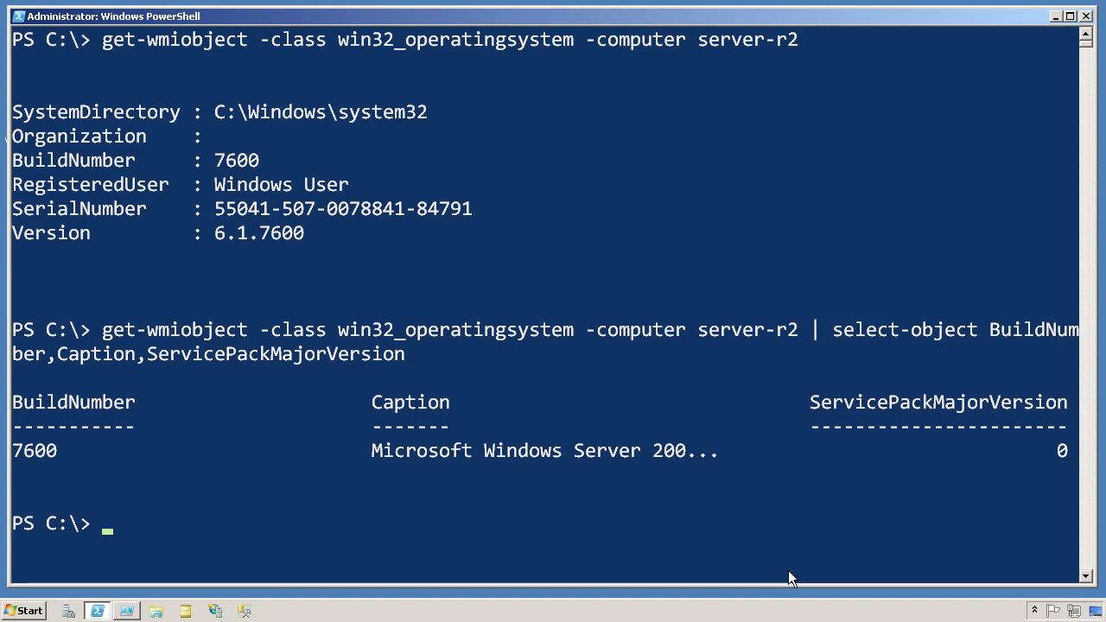
mouse_move(26, 337)
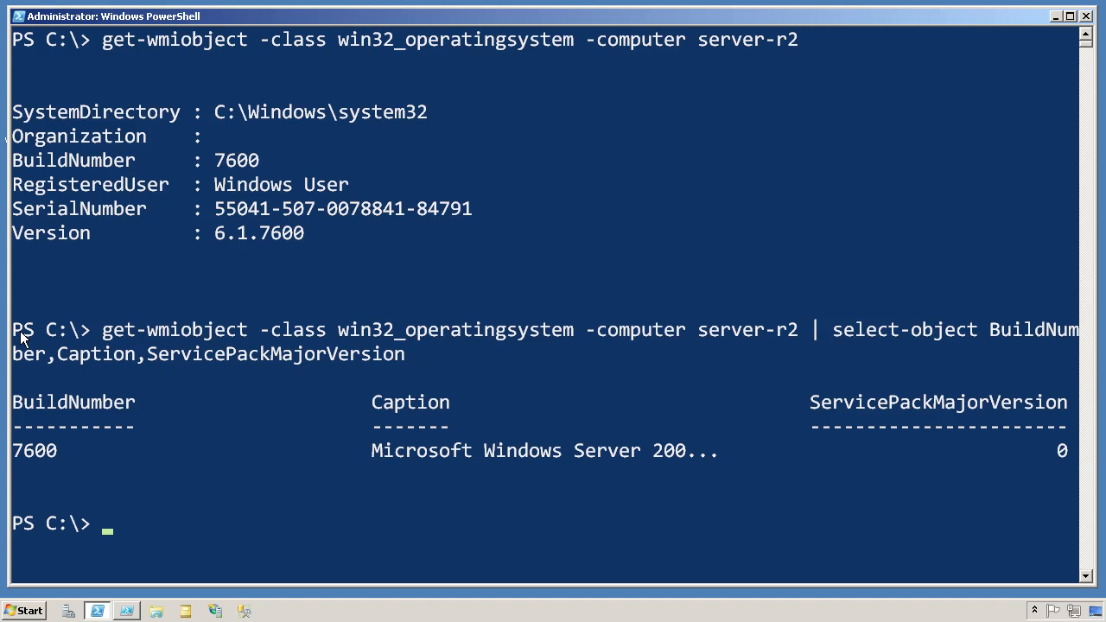
drag(18, 341, 1071, 354)
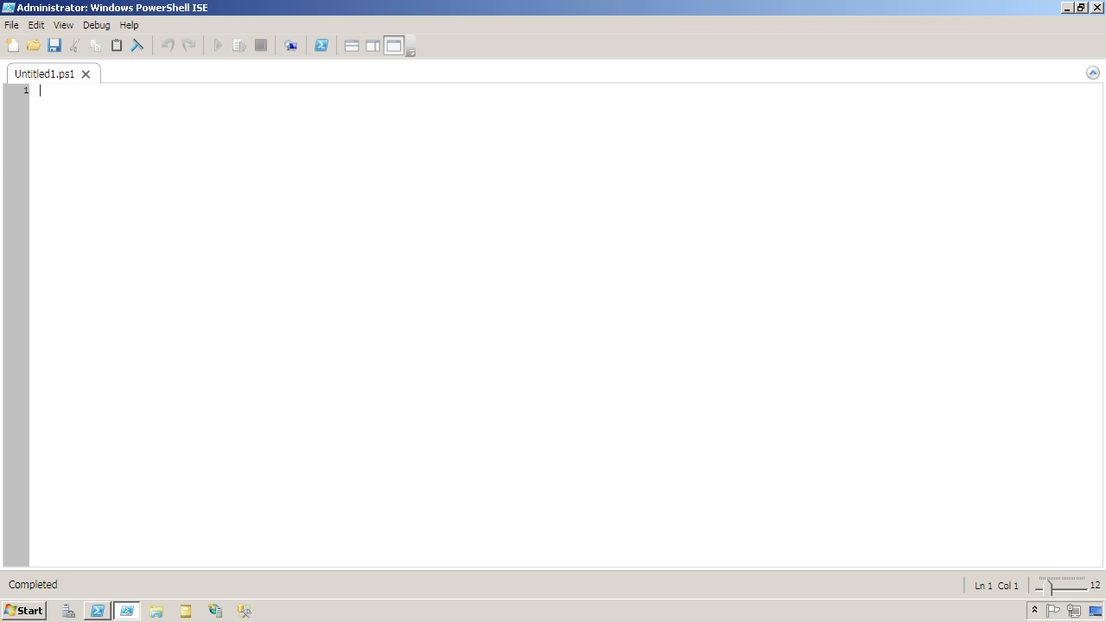
Paste the get-wmiobject … | select-object BuildNumber query into the Untitled1.ps1 pane
text(get-wmiobject -class win32_operatingsystem -computer server-r2 | select-object BuildNumber,Caption,ServicePackMajorVersion)
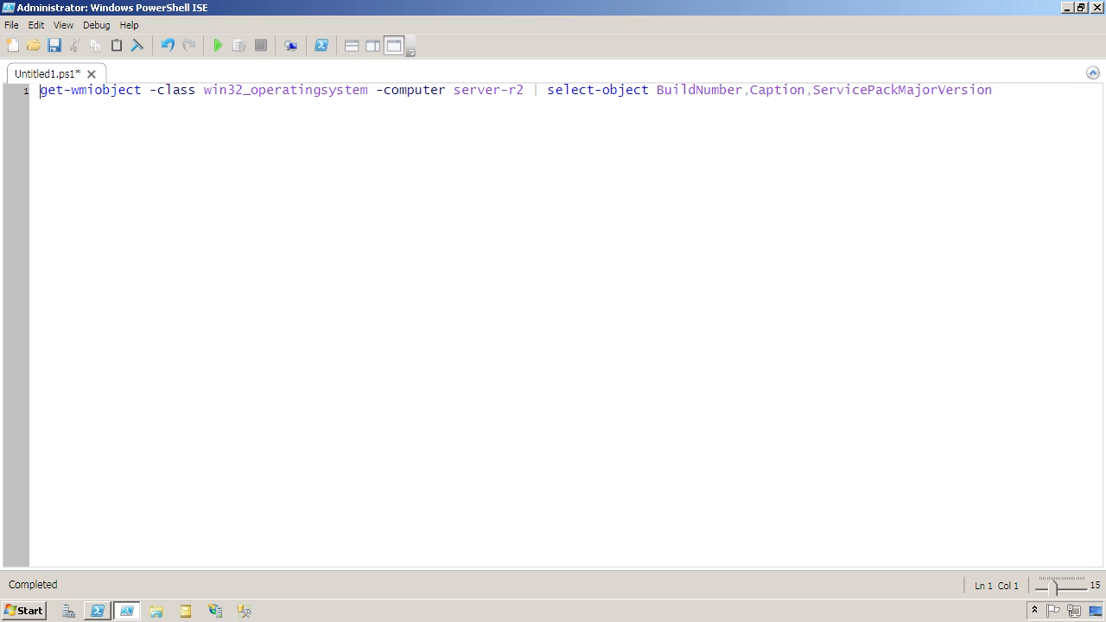
Swap server-r2 for $computername in the query, assigning $computername = 'server-r2' on line 1
key(Enter)
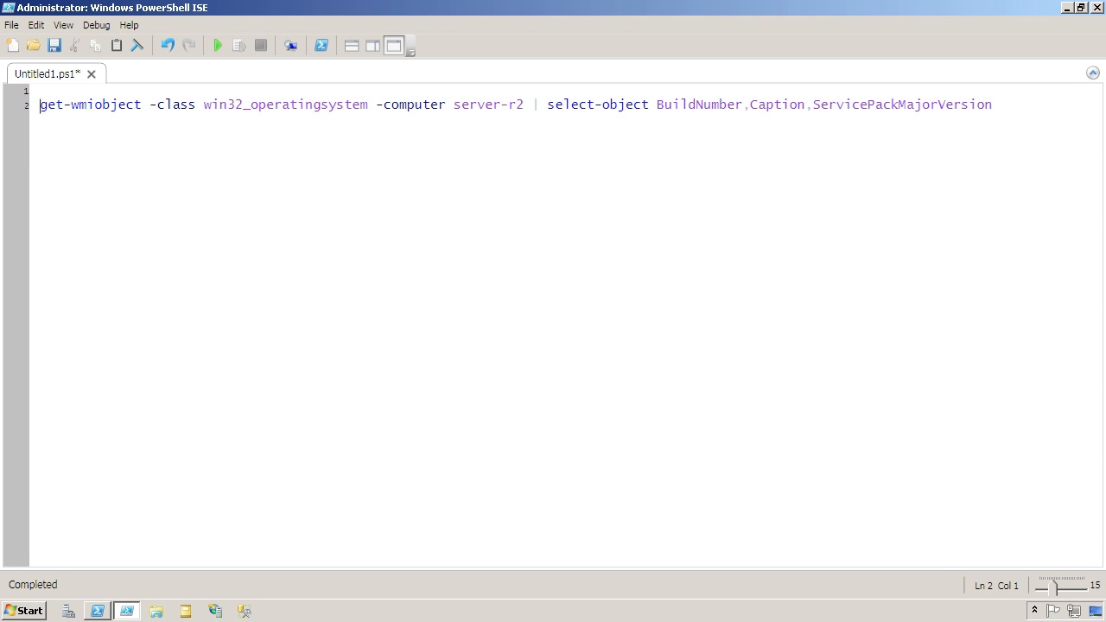
double_click(487, 104)
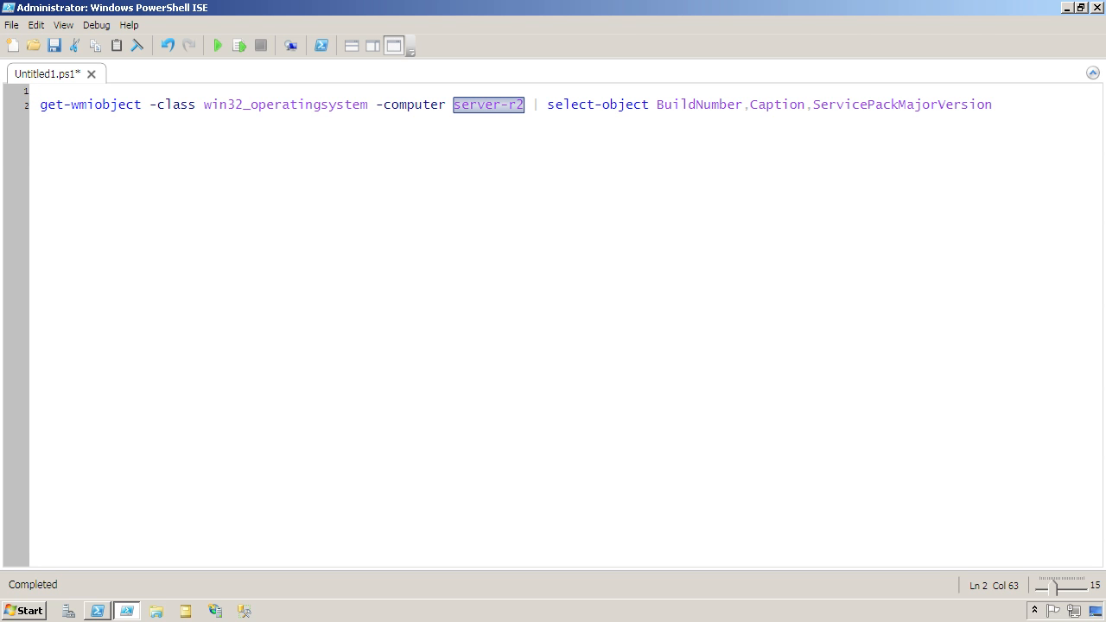
text($computername = 'server)
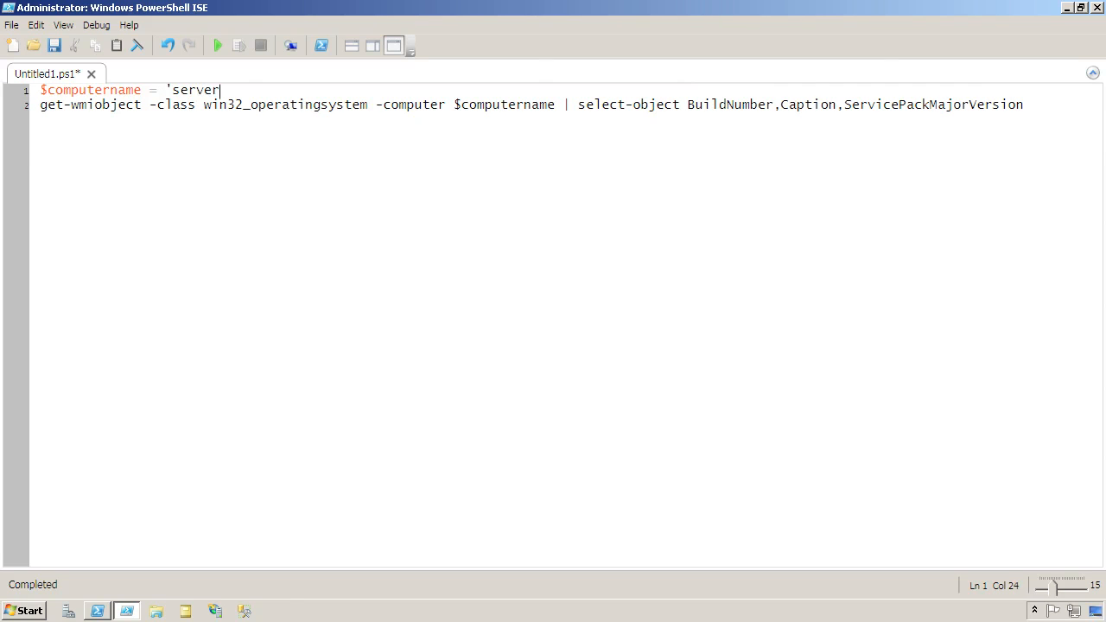
text(-r2')
text(c)
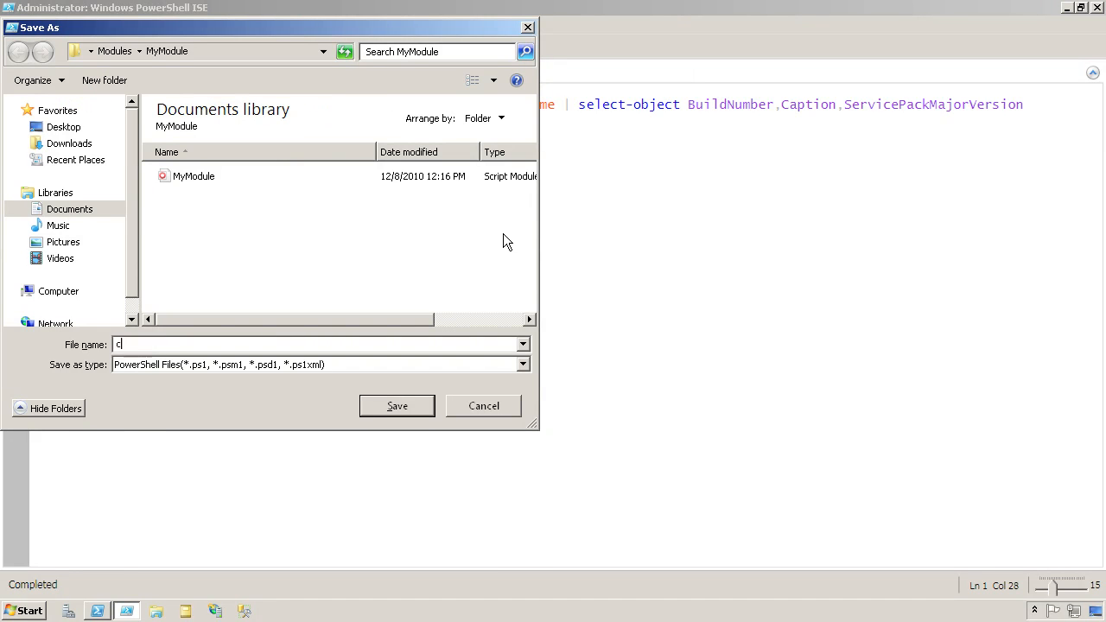
Save the script as c:\get-osinfo.ps1
text(:\)
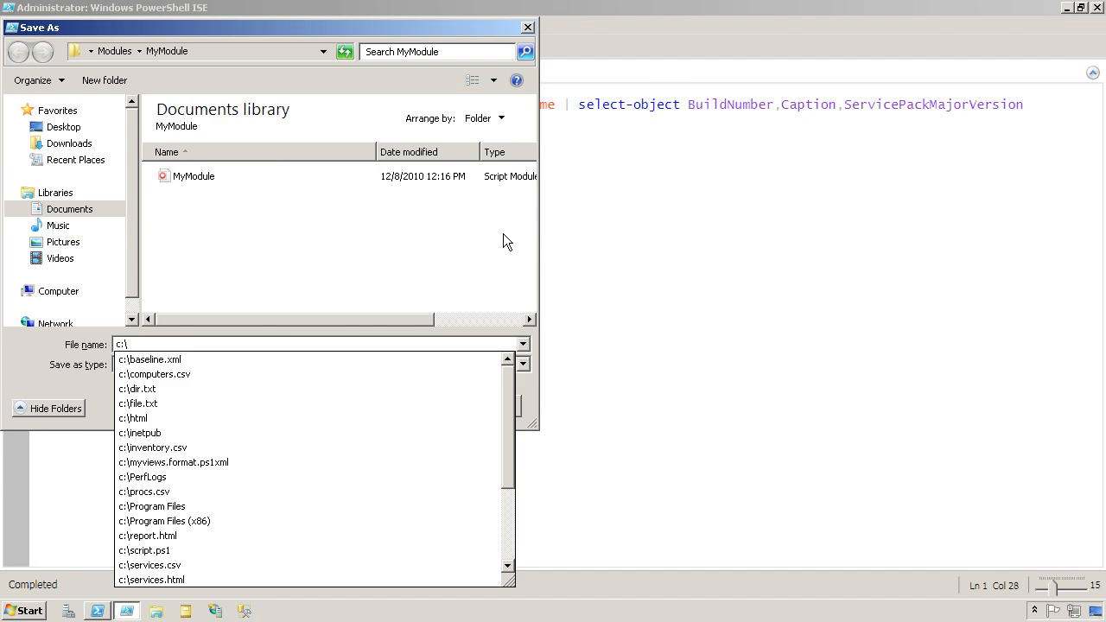
text(get-)
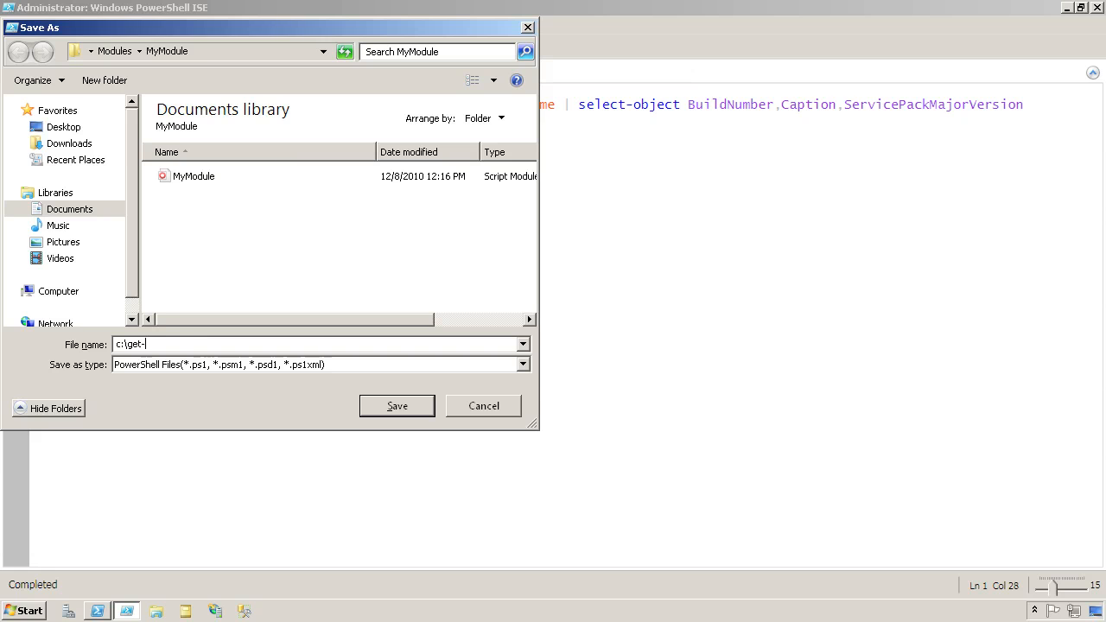
text(osinfo.ps1)
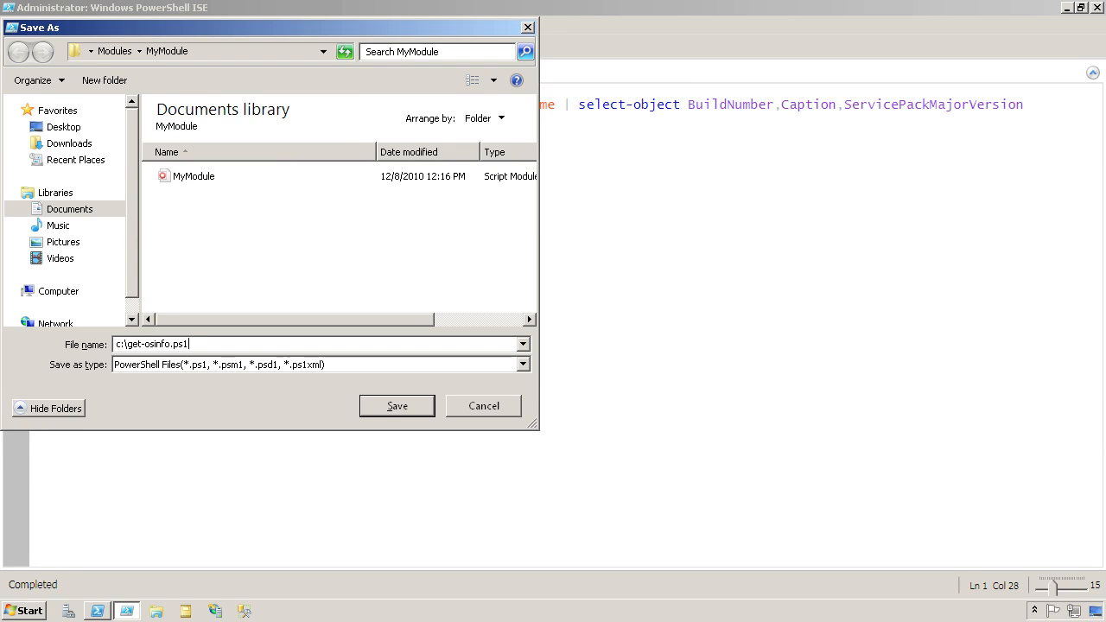
click(396, 405)
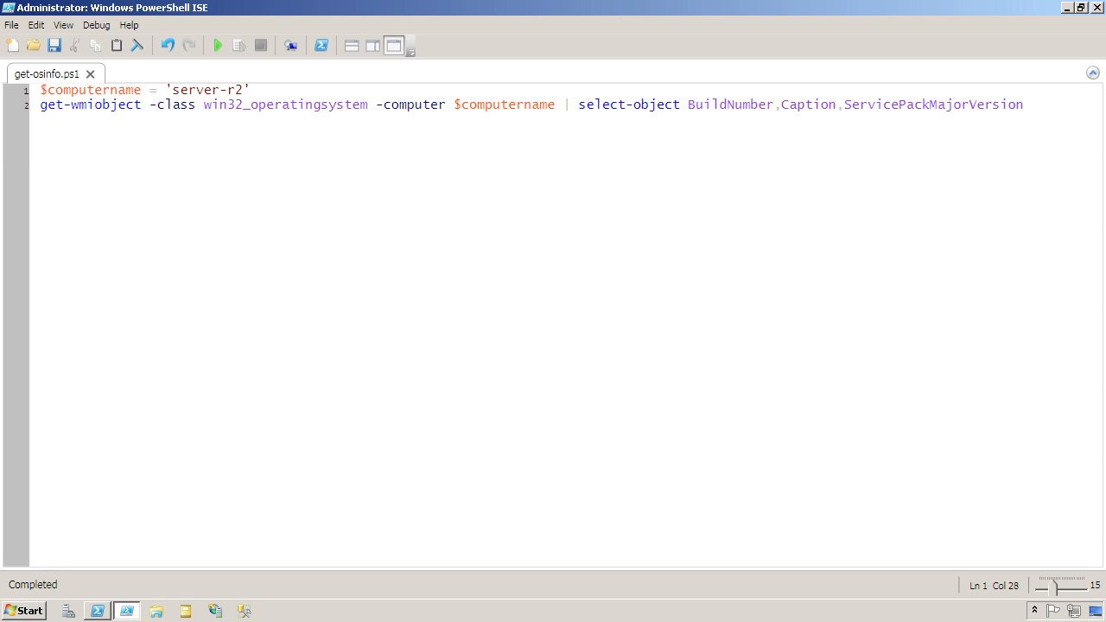
double_click(208, 90)
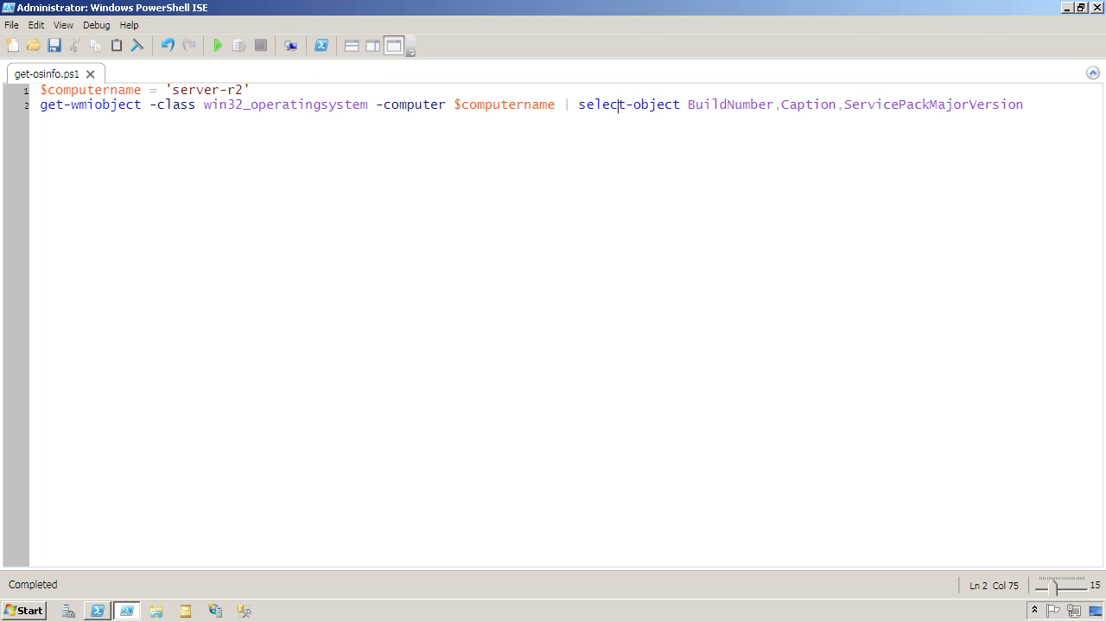
Enclose the $computername = 'server-r2' line in a param ( ) block
click(40, 89)
text(param)
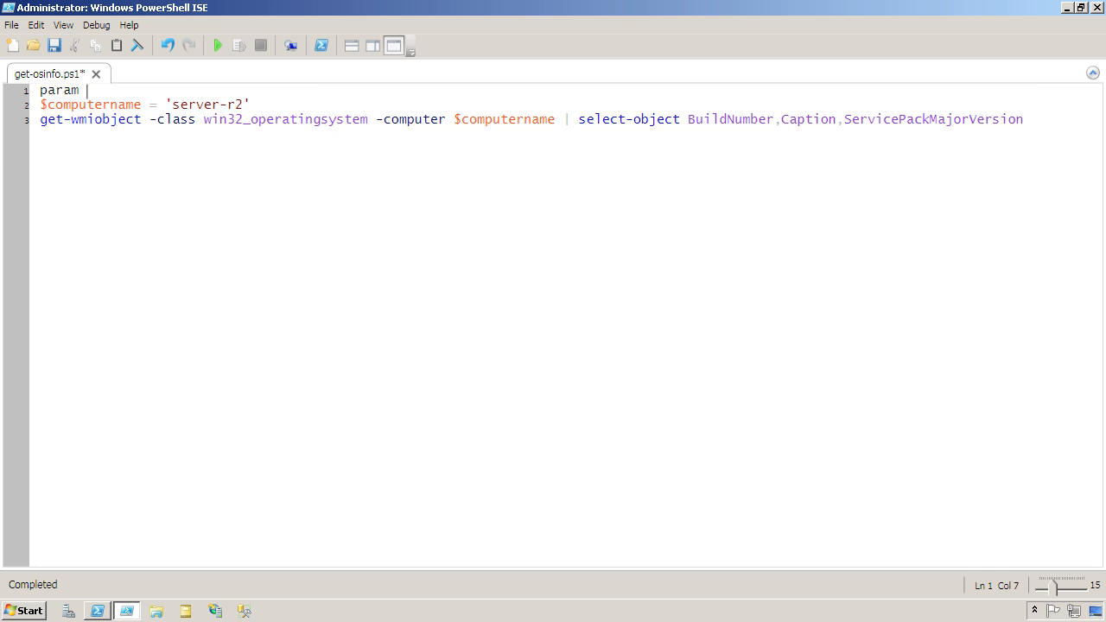
text(()
text())
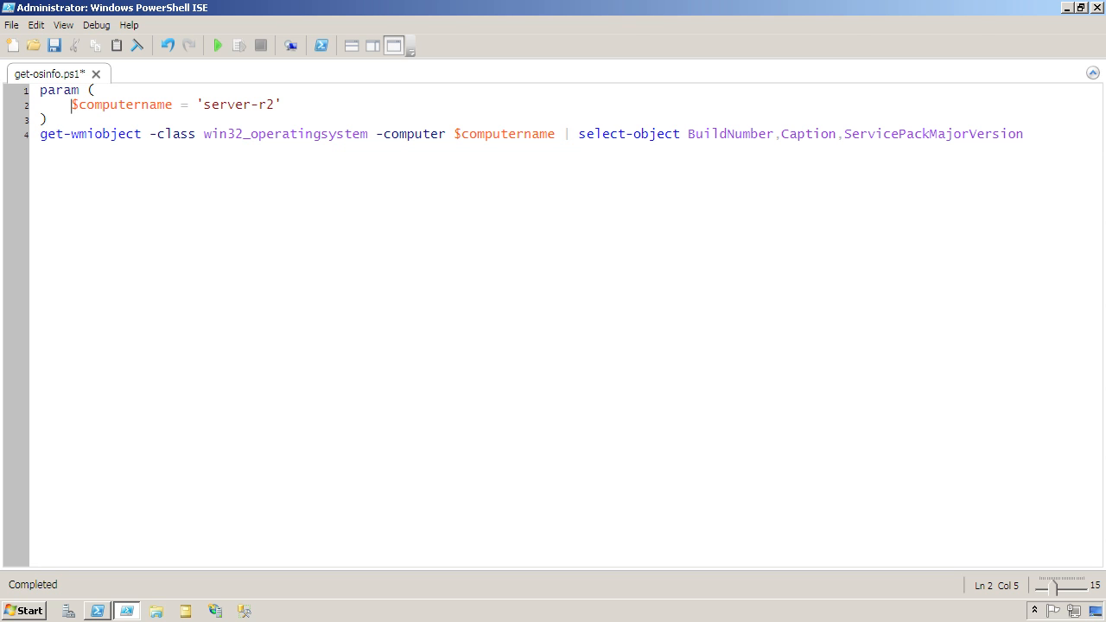
double_click(123, 104)
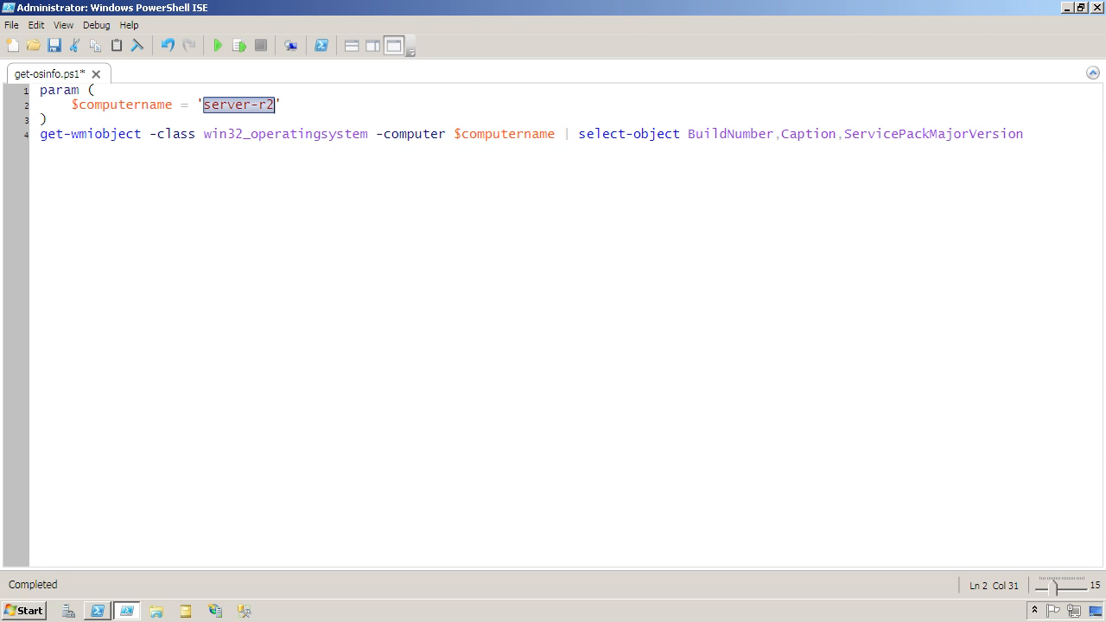
Set the parameter default to 'localhost', briefly trying a Read-Host 'Enter a computer name' prompt
text(localhost)
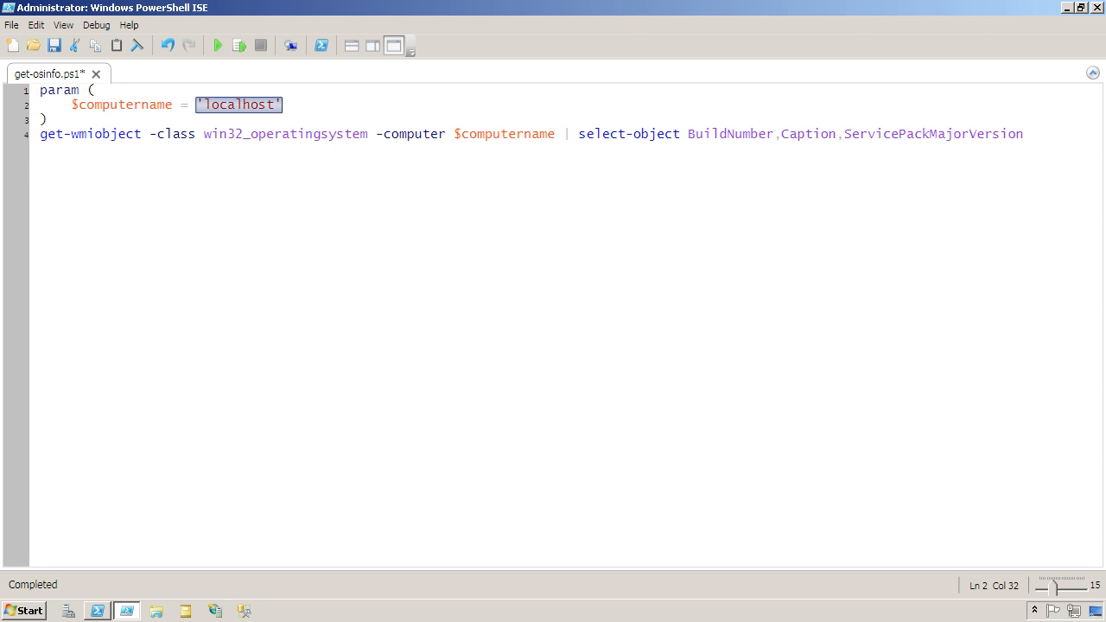
text((Read-)
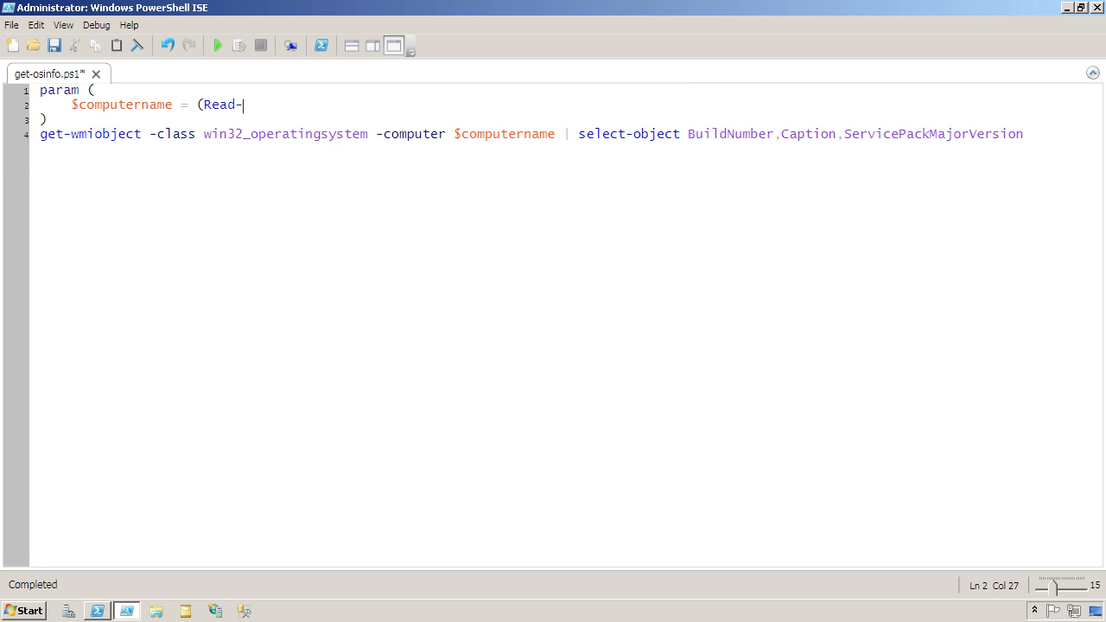
text(Host 'Enter a c)
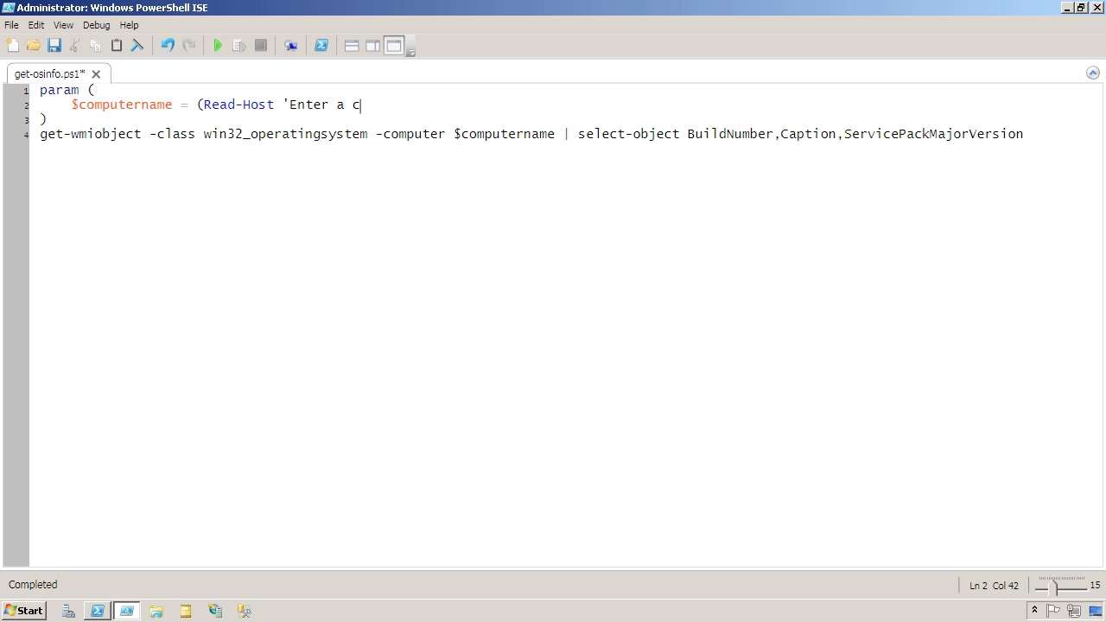
text(omputer name'))
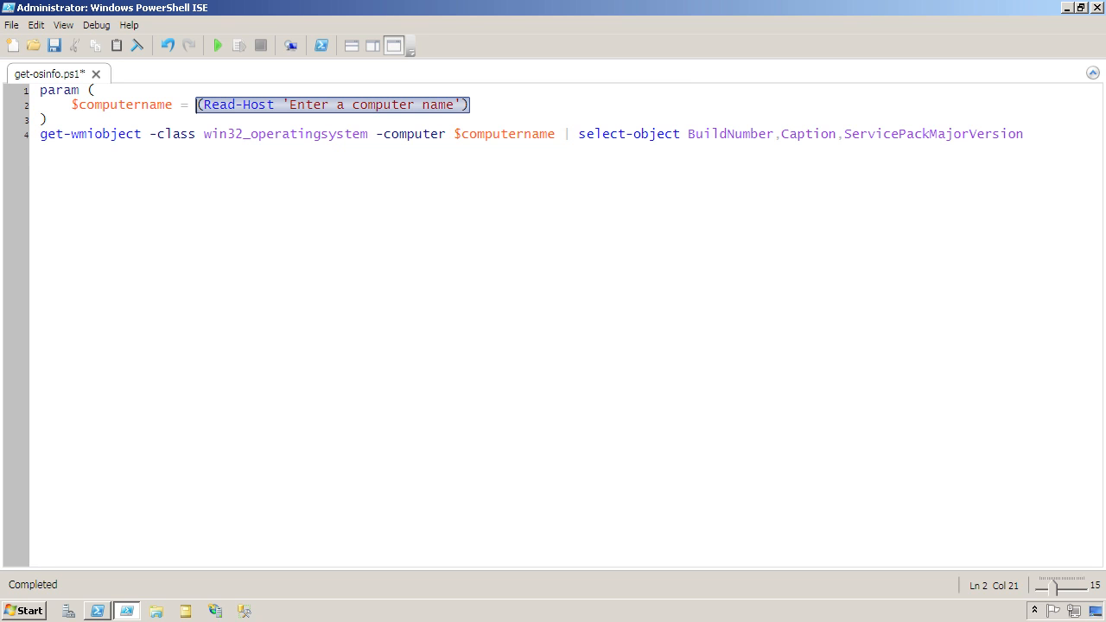
text('localhost)
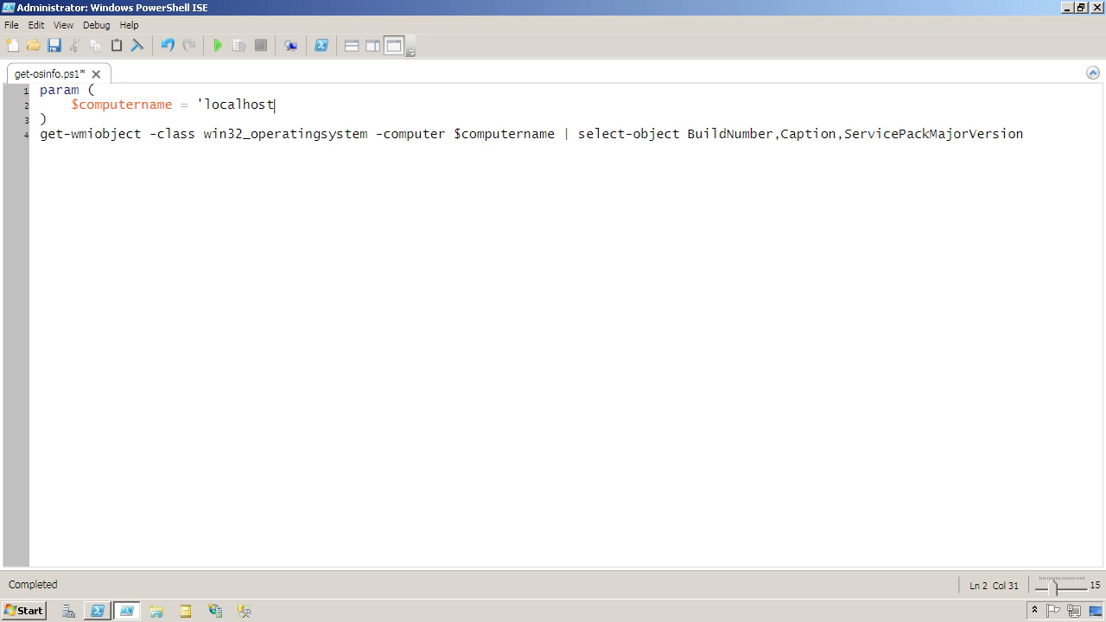
text(')
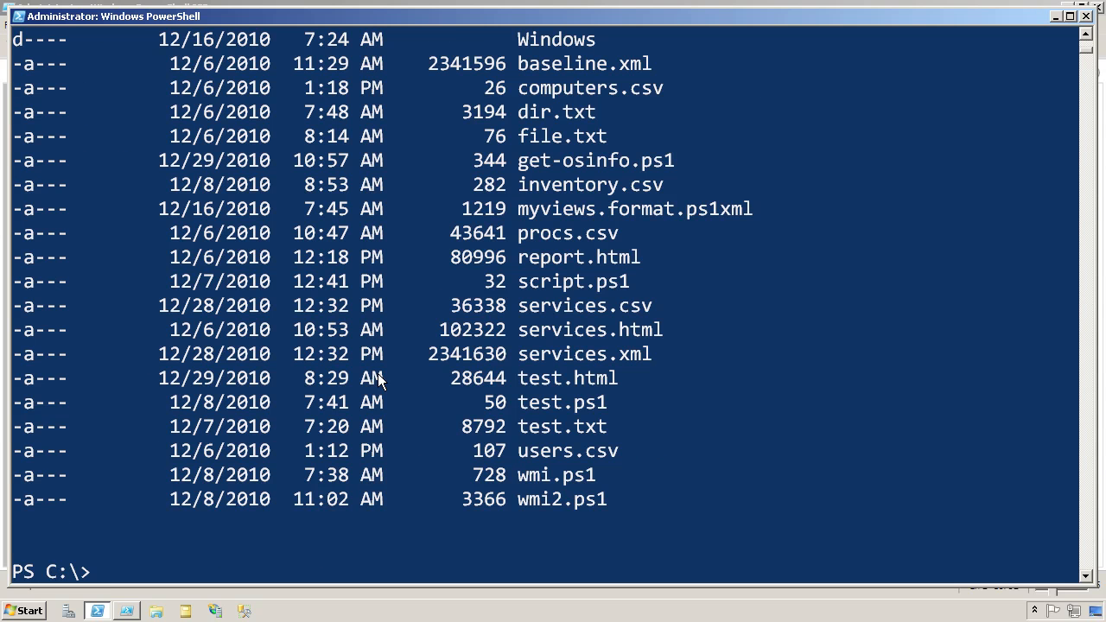
mouse_move(648, 287)
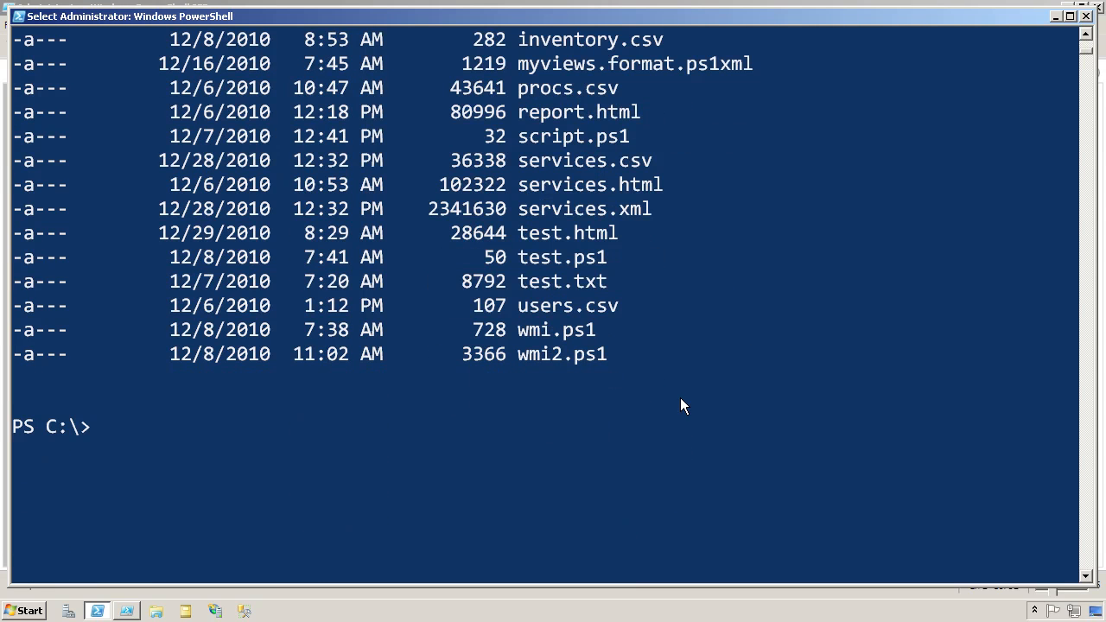
Run .\get-osinfo.ps1 with no arguments in the C:\ console
text(./get-)
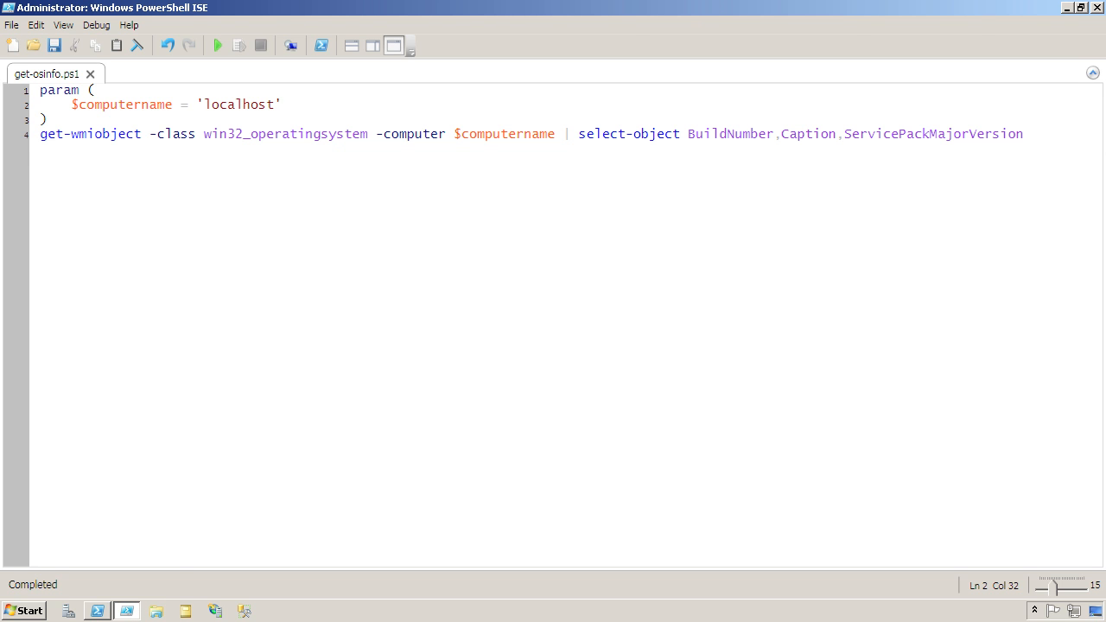
double_click(121, 104)
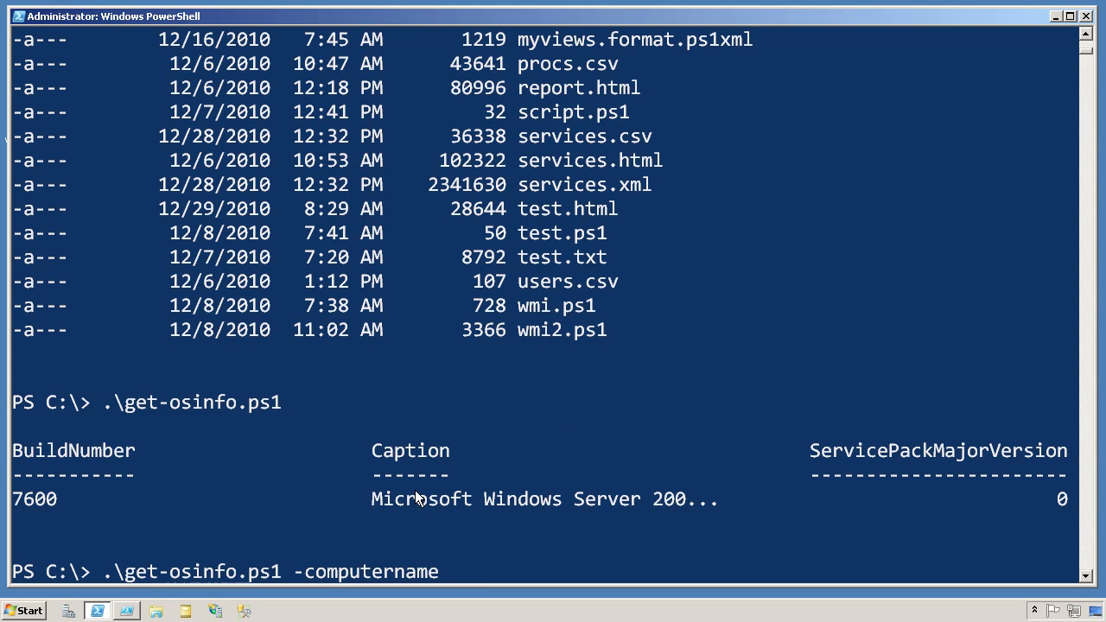
Run get-osinfo.ps1 for server-r2 via -computername, -c, and a positional argument
text(server-r2)
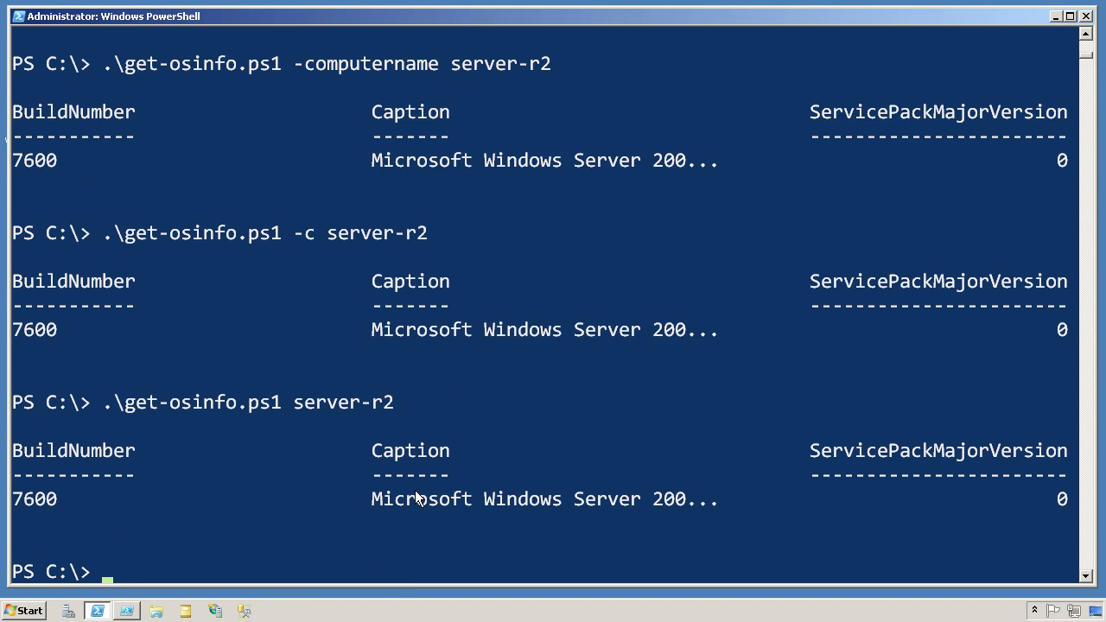
mouse_move(198, 601)
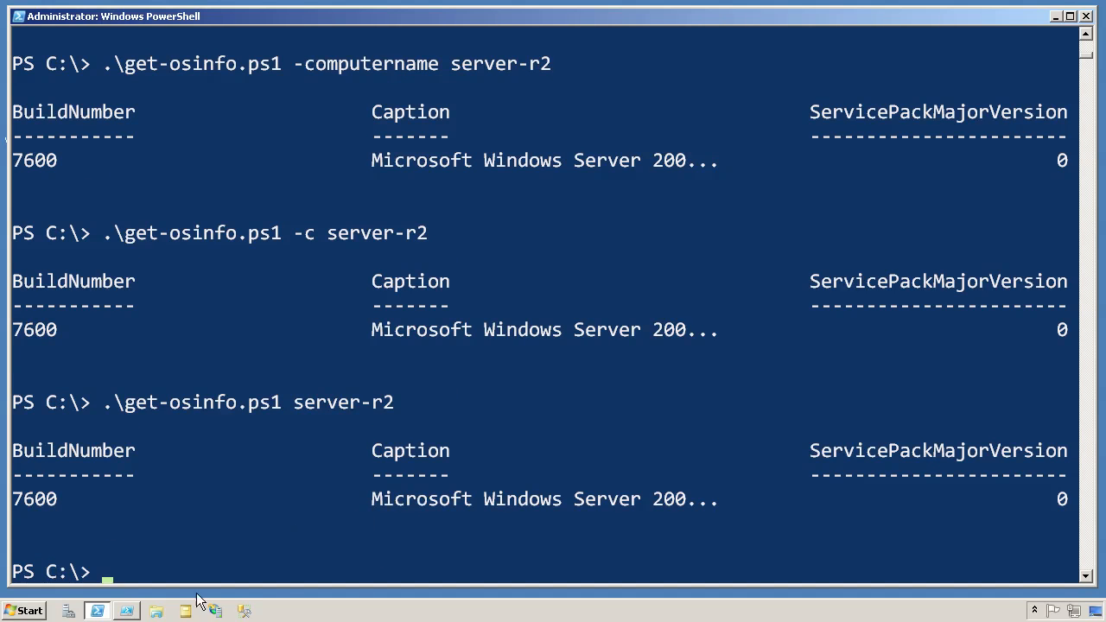